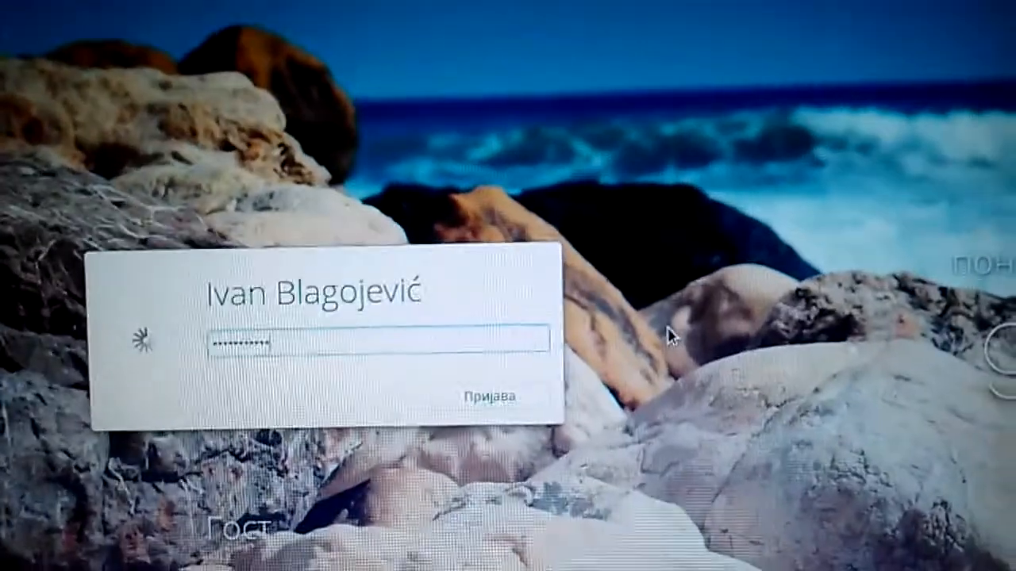
# - Sign in to the account with the entered password so the desktop loads
pyautogui.click(493, 397)
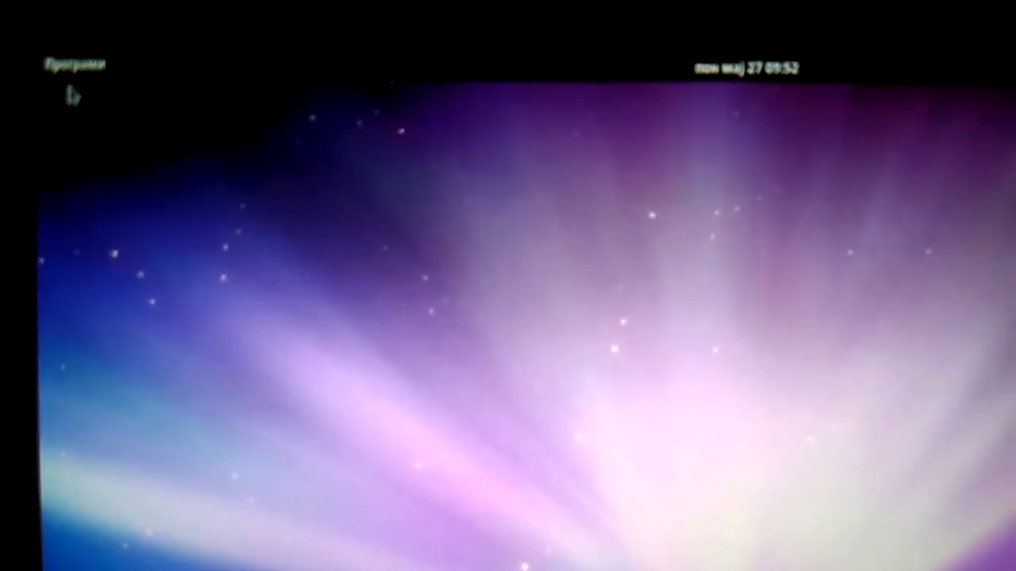
# - Browse the Graphics, Internet and Sound & Video categories in the Slingshot launcher
pyautogui.click(73, 64)
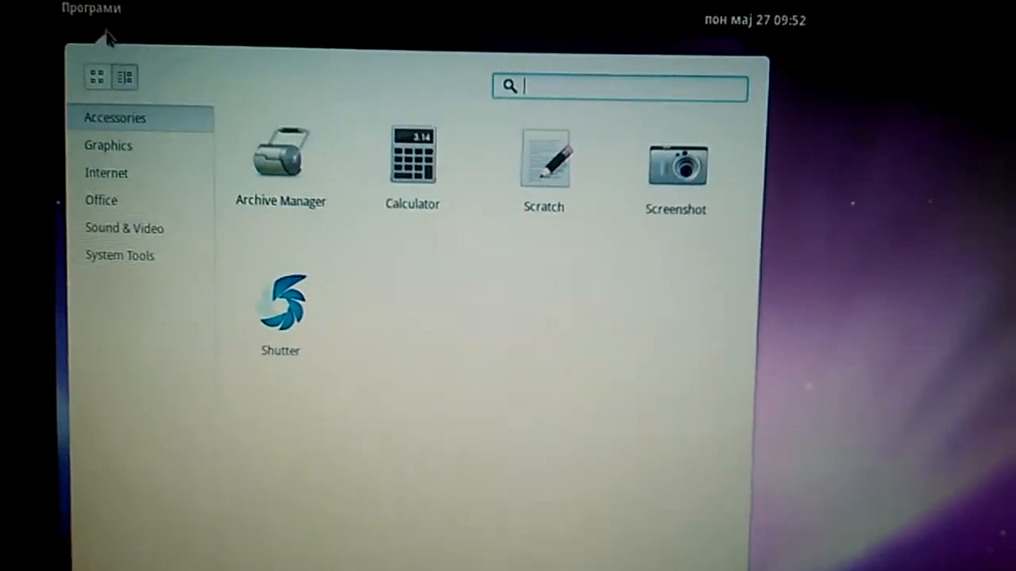
pyautogui.click(108, 146)
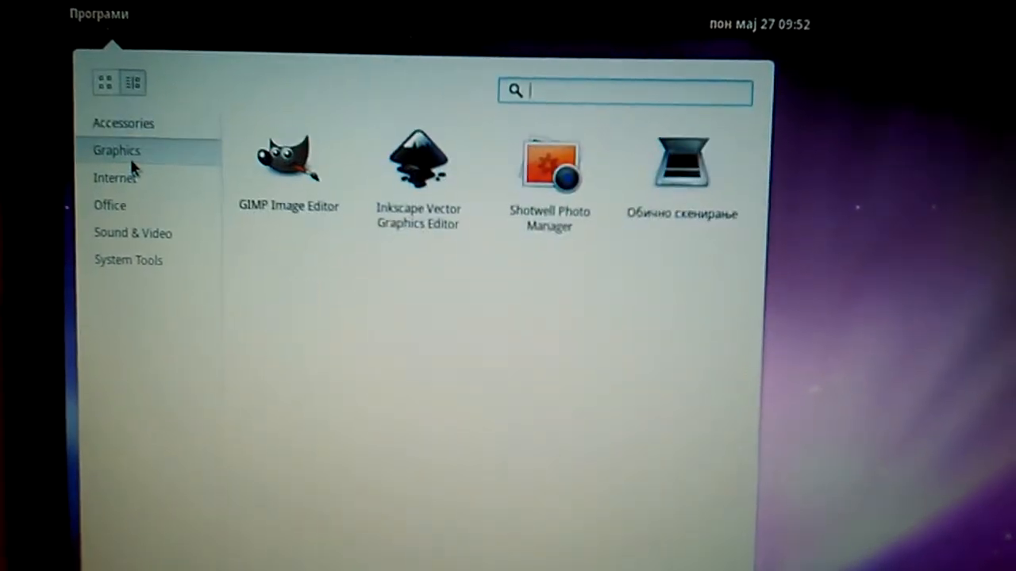
pyautogui.click(108, 178)
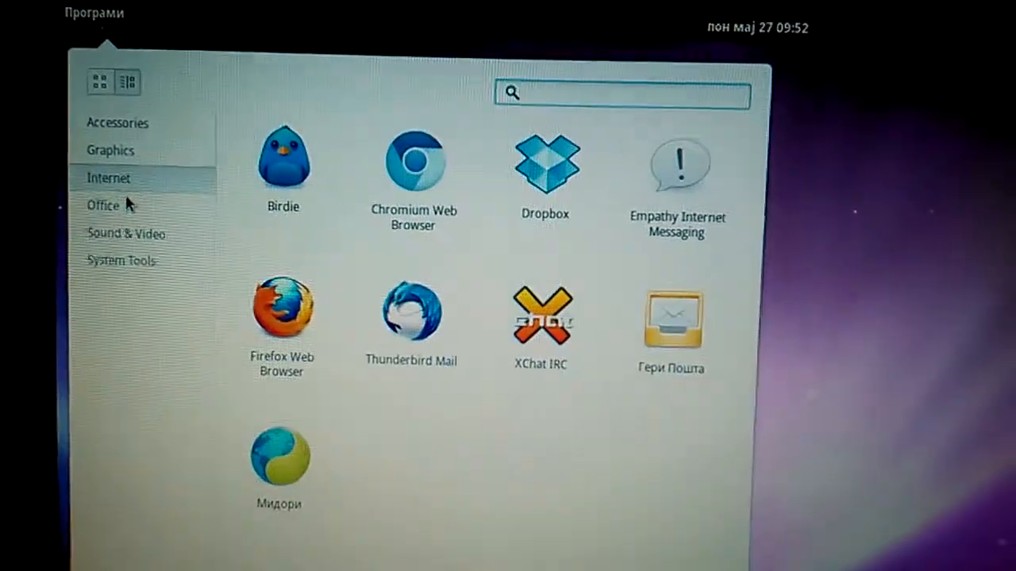
pyautogui.click(119, 235)
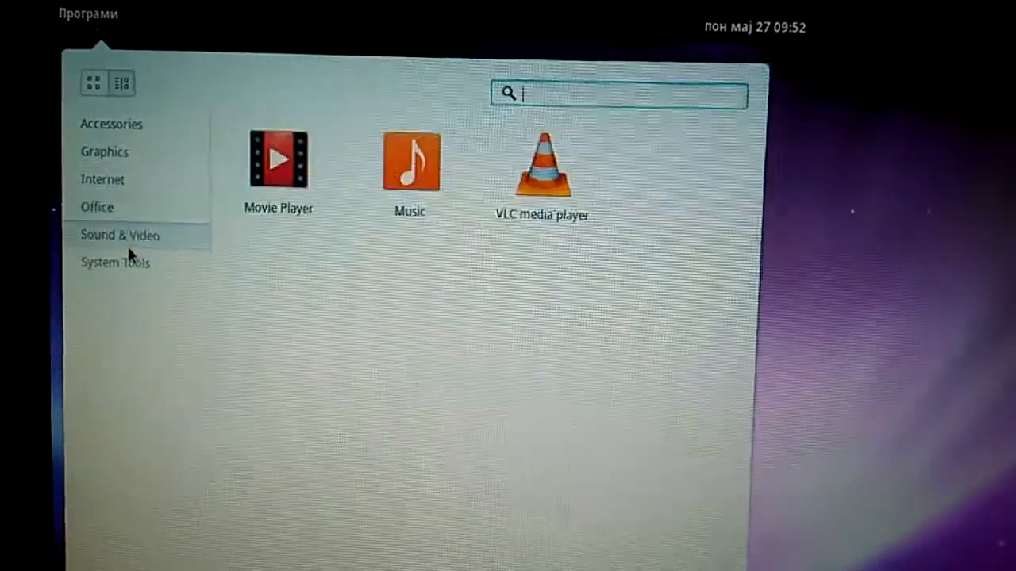
pyautogui.click(114, 263)
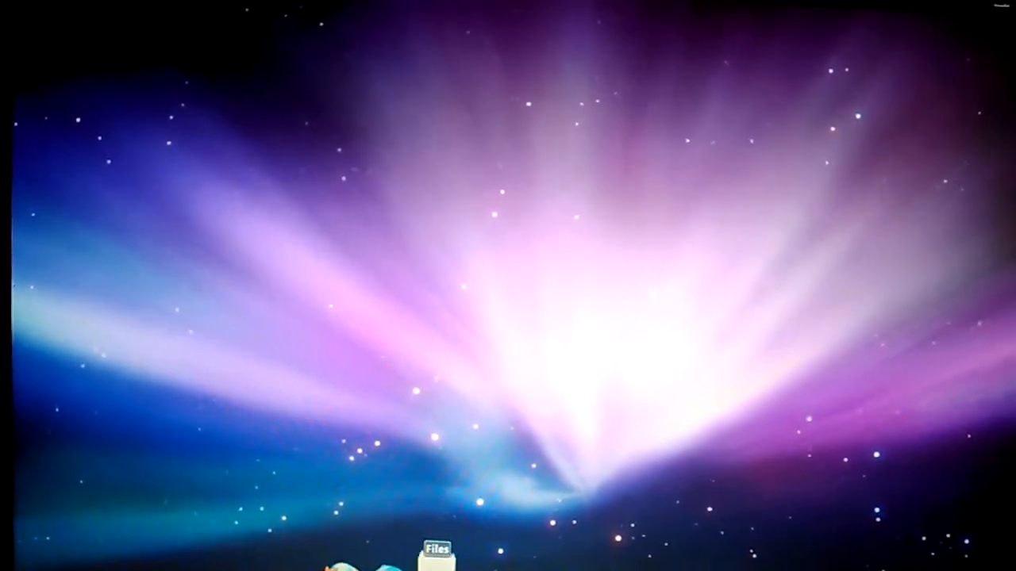
# - Bring up the Home folder in the Files manager from the dock
pyautogui.click(441, 549)
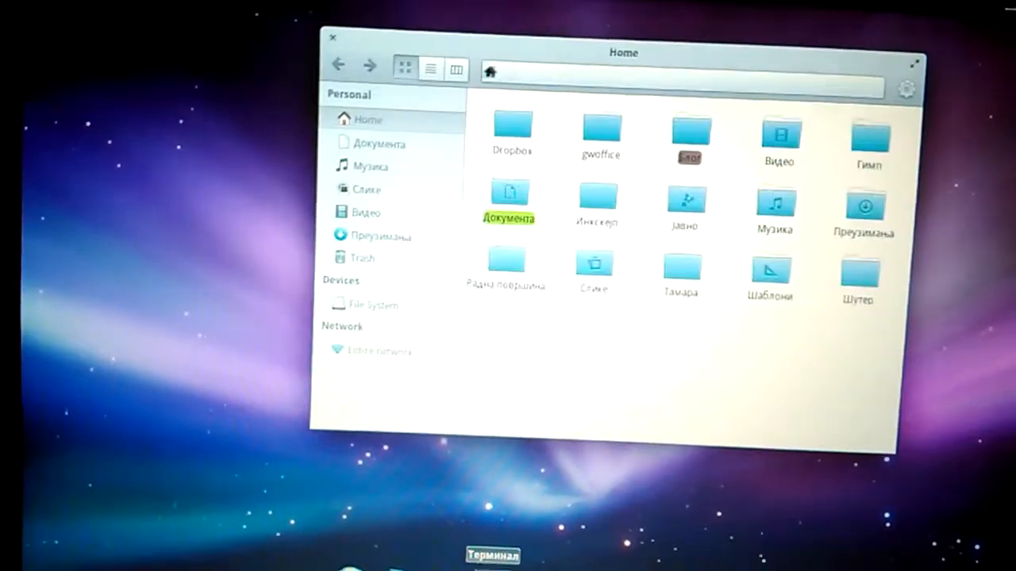